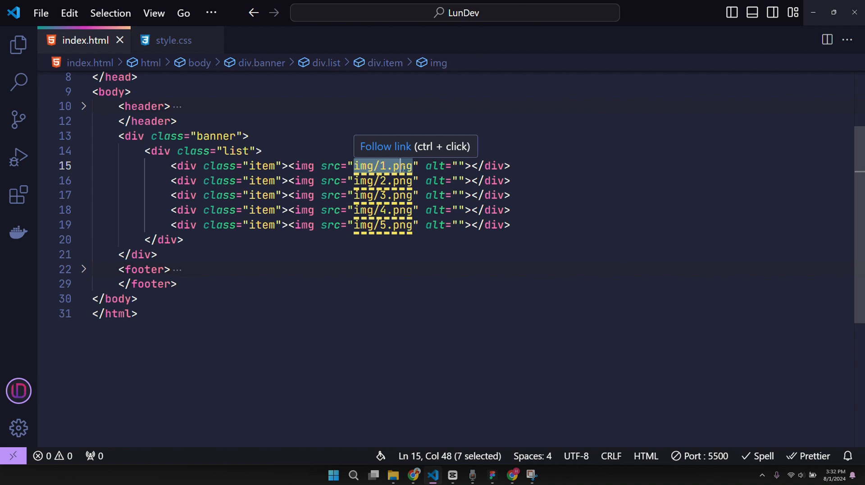
{"action": "mouse_move", "coordinate": [413, 474]}
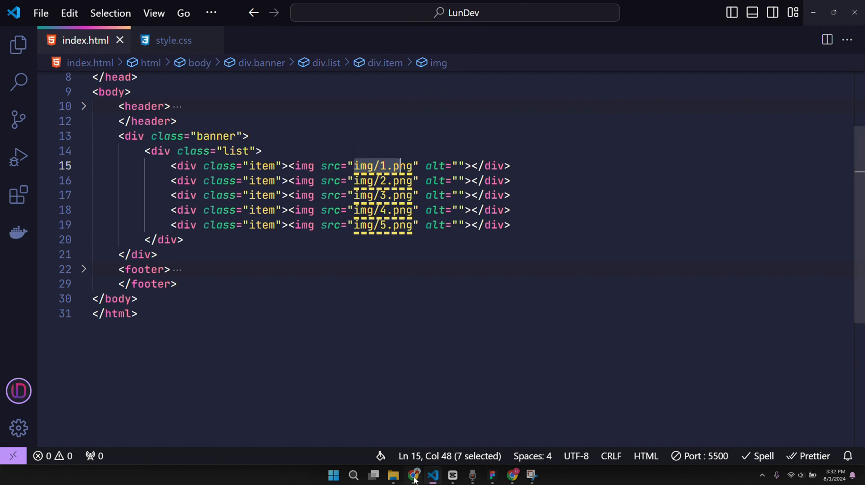
- Show the live browser preview of the five Spider-Man suits page
{"action": "left_click", "coordinate": [413, 474]}
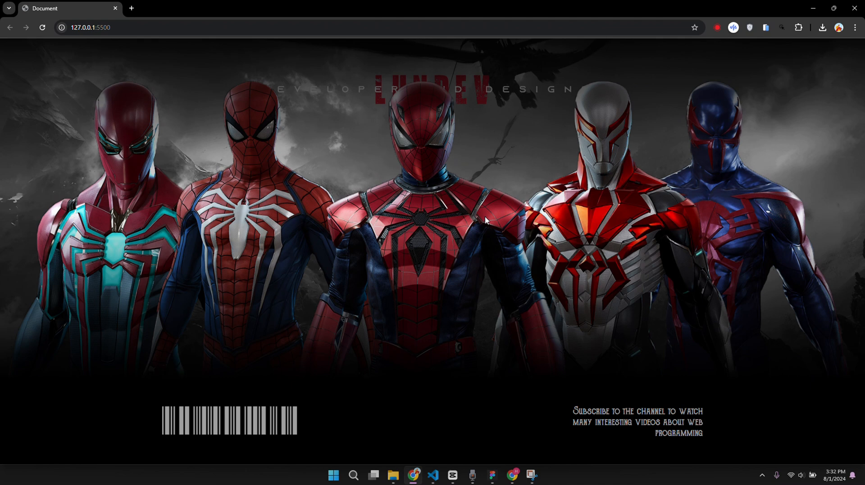
{"action": "mouse_move", "coordinate": [387, 308]}
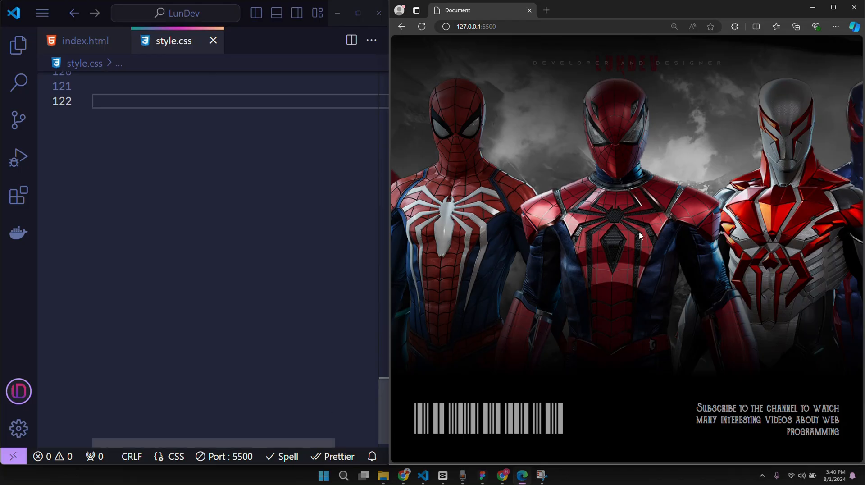
{"action": "mouse_move", "coordinate": [621, 247]}
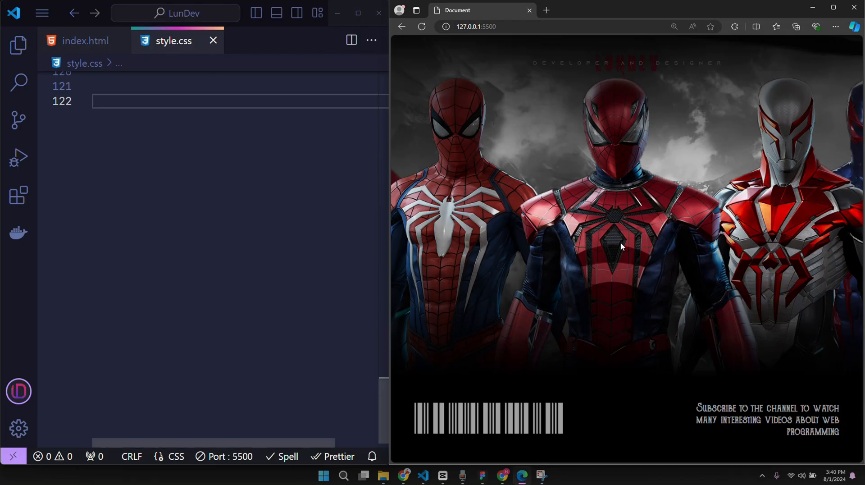
{"action": "left_click", "coordinate": [85, 41]}
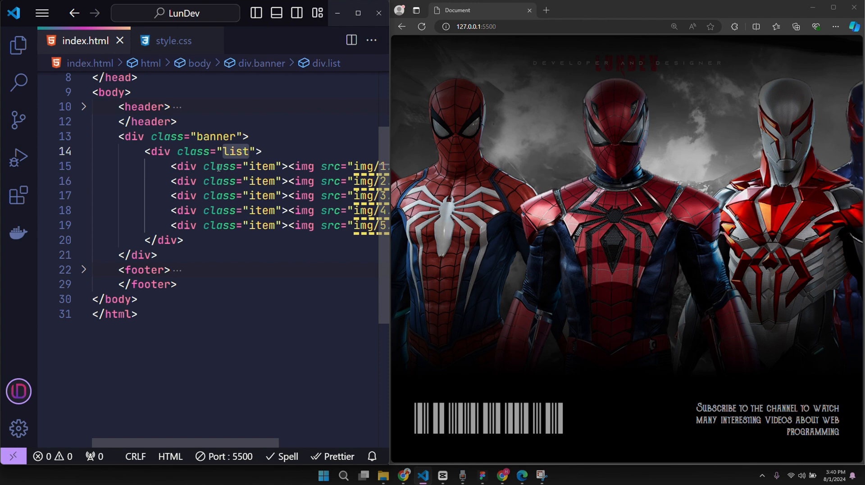
{"action": "left_click", "coordinate": [260, 225]}
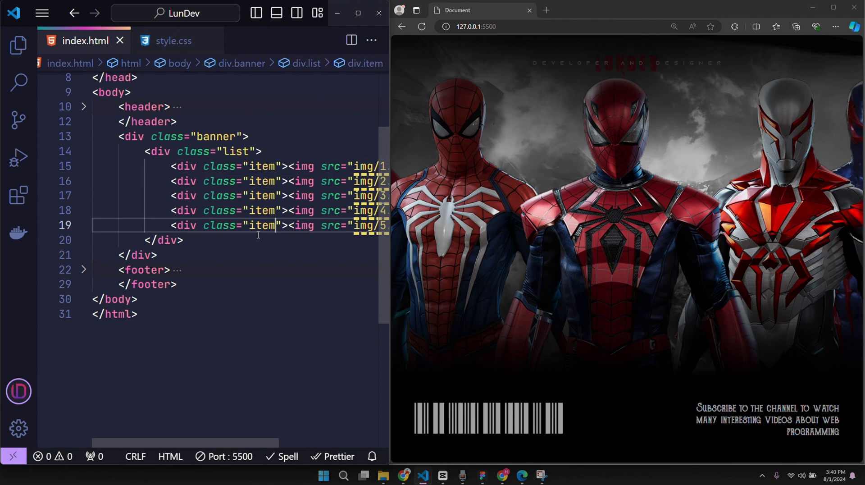
{"action": "left_click", "coordinate": [239, 151]}
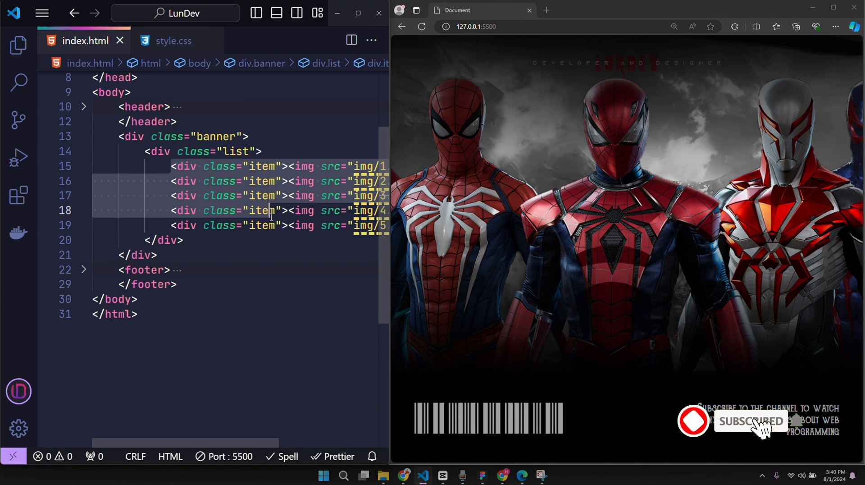
{"action": "left_click", "coordinate": [160, 151]}
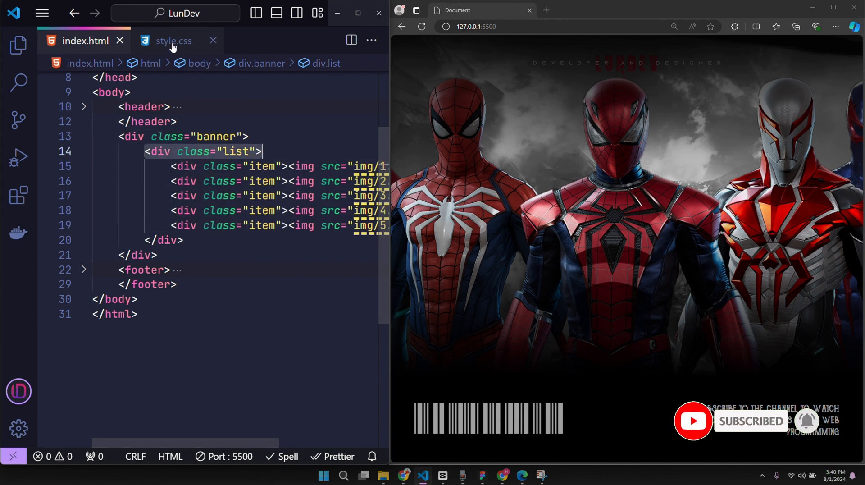
{"action": "left_click", "coordinate": [173, 41]}
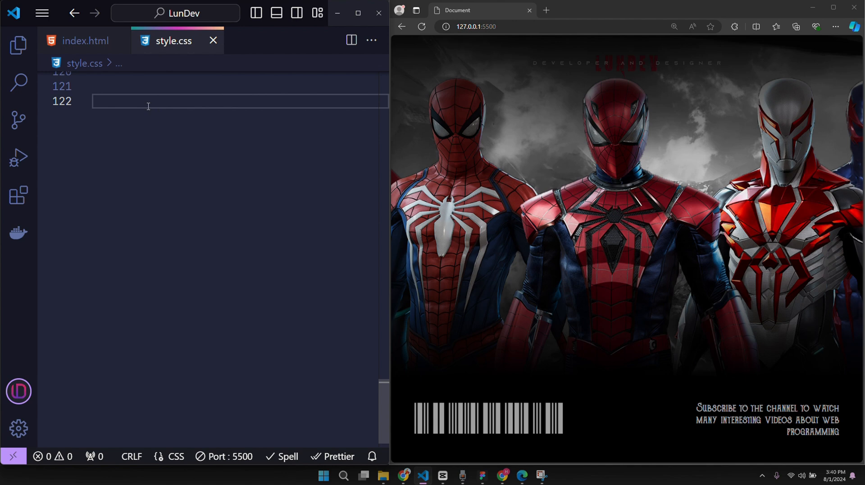
- Write .list:hover .item { filter: grayscale(1) blur(10px); } and start the next .li selector
{"action": "type", "text": ".li"}
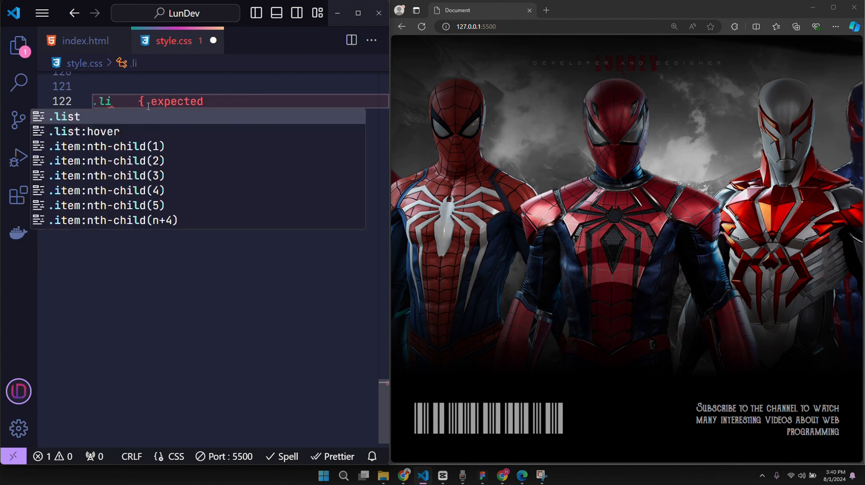
{"action": "left_click", "coordinate": [90, 132]}
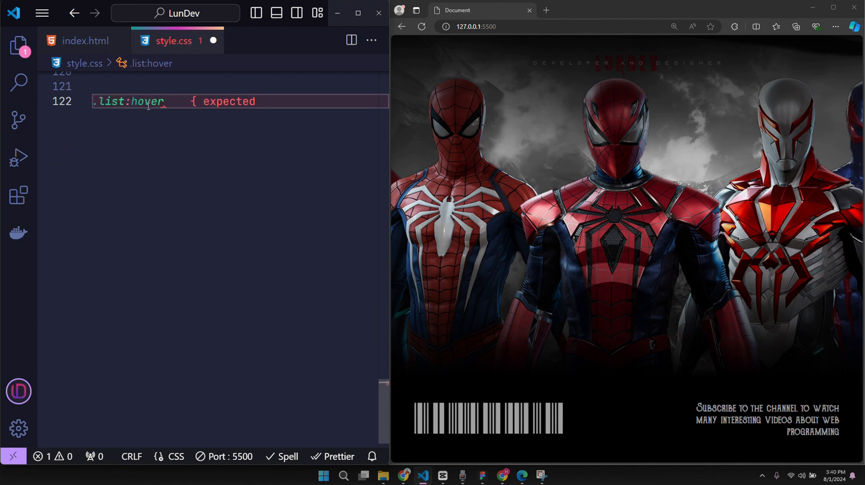
{"action": "type", "text": ".item{"}
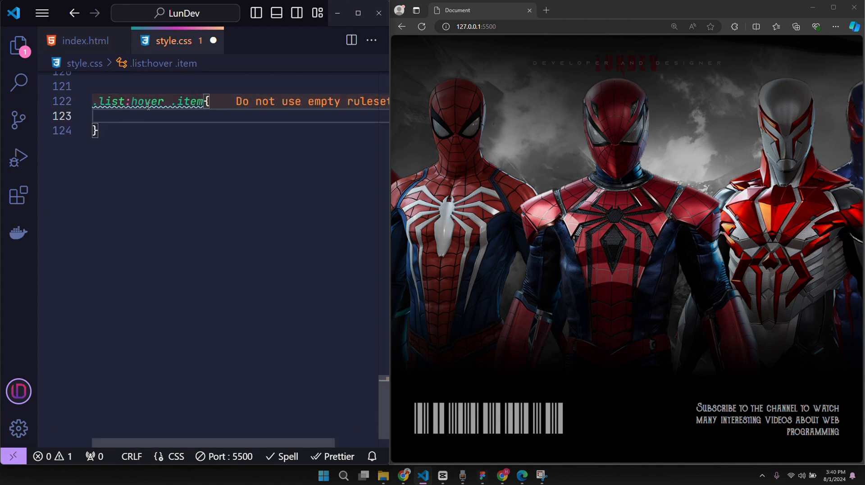
{"action": "type", "text": "filter: ;"}
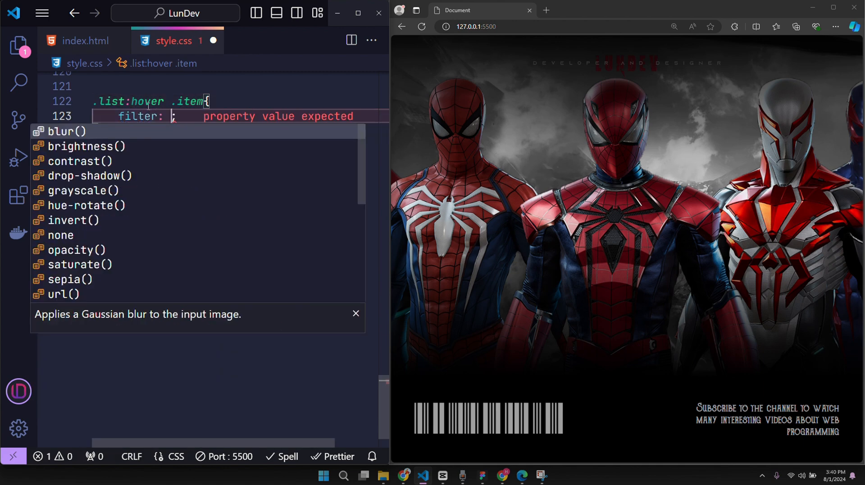
{"action": "type", "text": "grayscale(1)"}
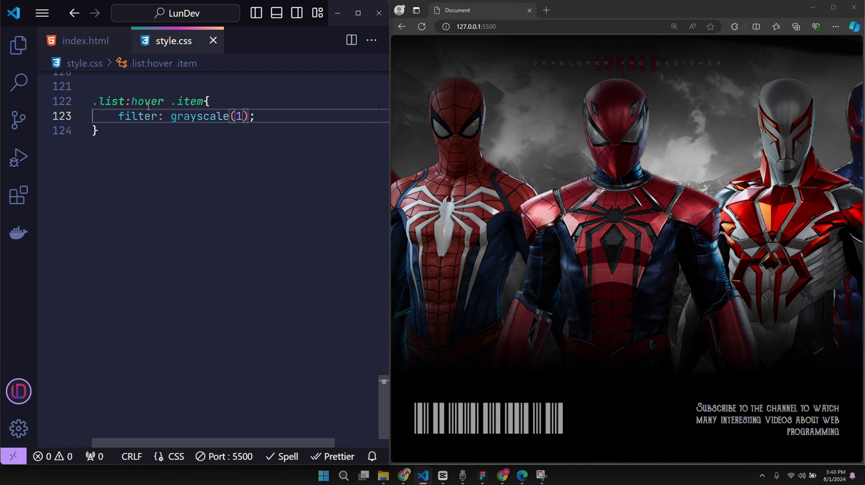
{"action": "type", "text": "blur(10px)"}
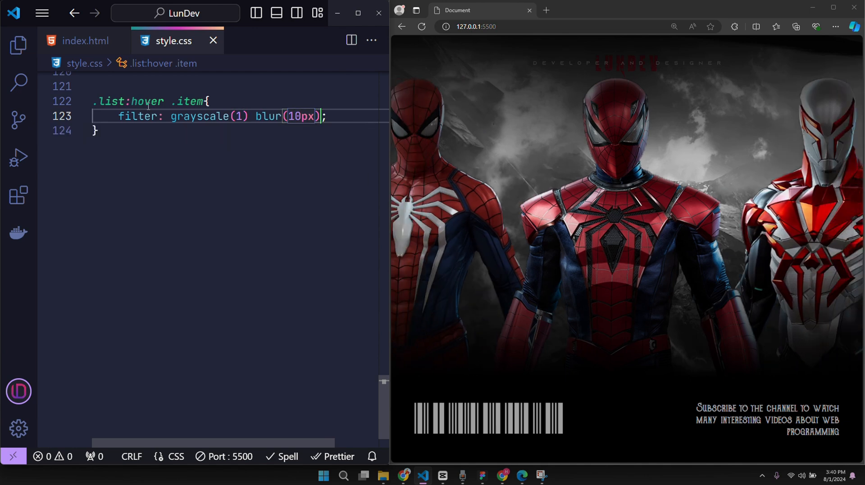
{"action": "mouse_move", "coordinate": [545, 309]}
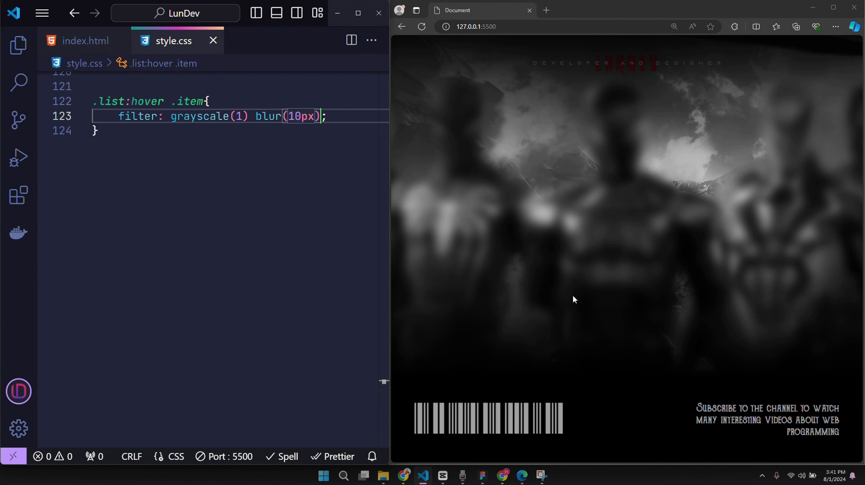
{"action": "type", "text": ".li"}
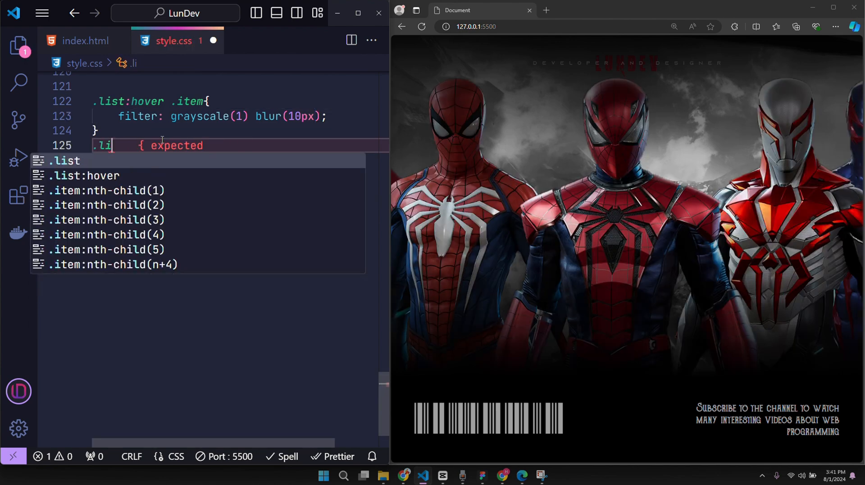
- Complete .list:hover .item:hover { filter: none; } so the hovered image stays unfiltered
{"action": "type", "text": "list:hover .item:"}
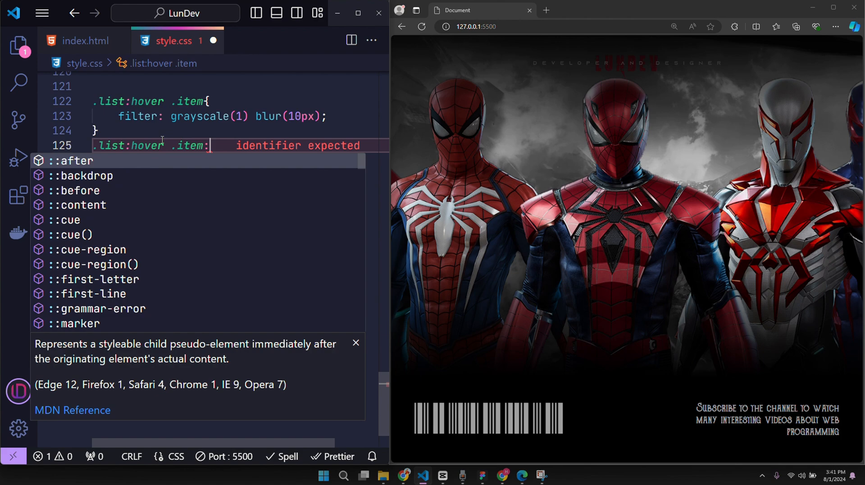
{"action": "type", "text": "hover{"}
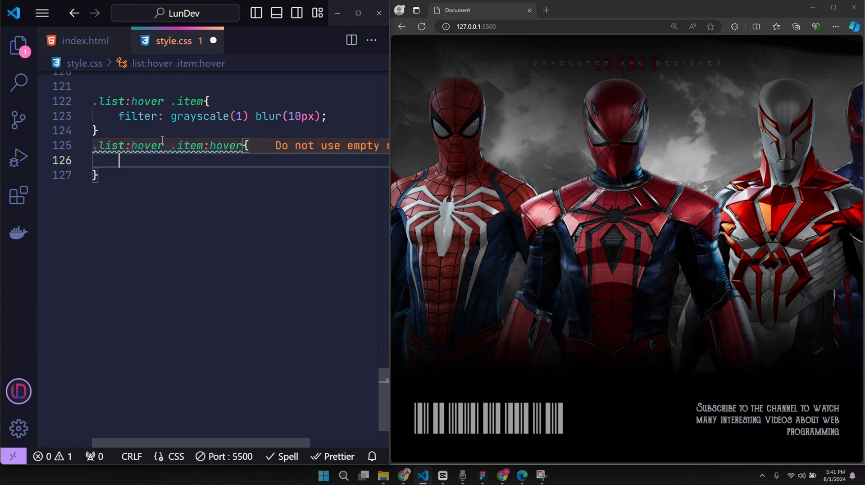
{"action": "type", "text": "filter: none;"}
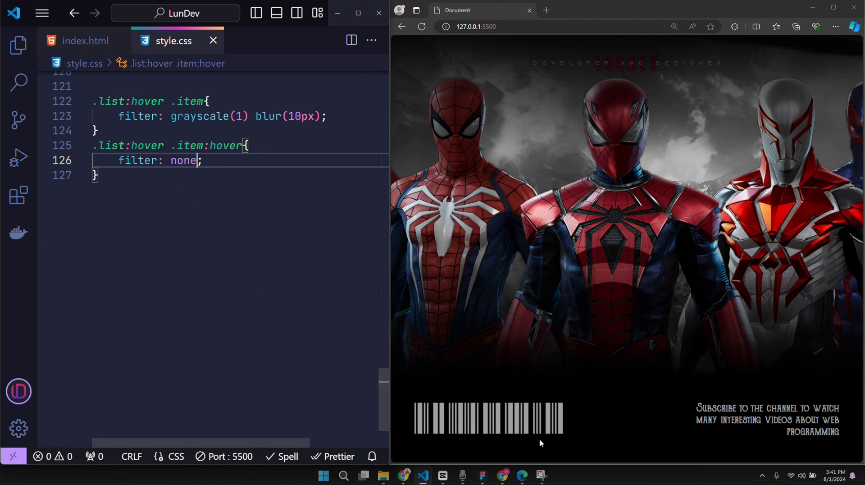
{"action": "mouse_move", "coordinate": [681, 253]}
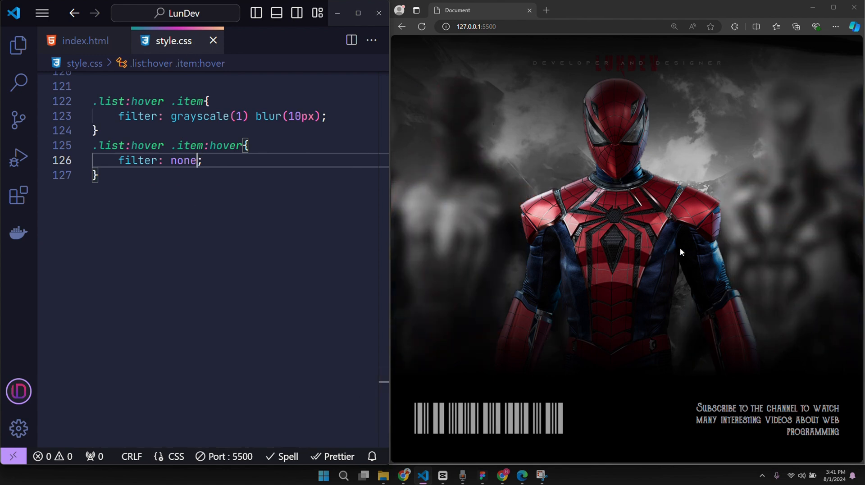
{"action": "mouse_move", "coordinate": [512, 254]}
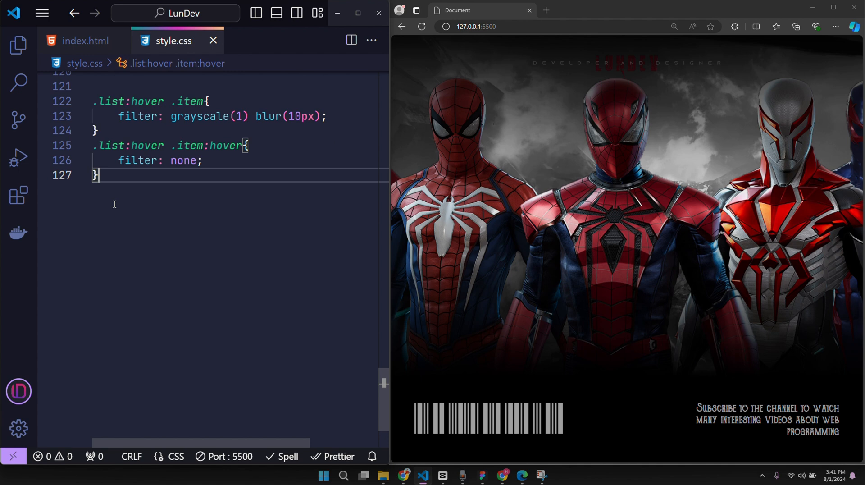
{"action": "mouse_move", "coordinate": [189, 230]}
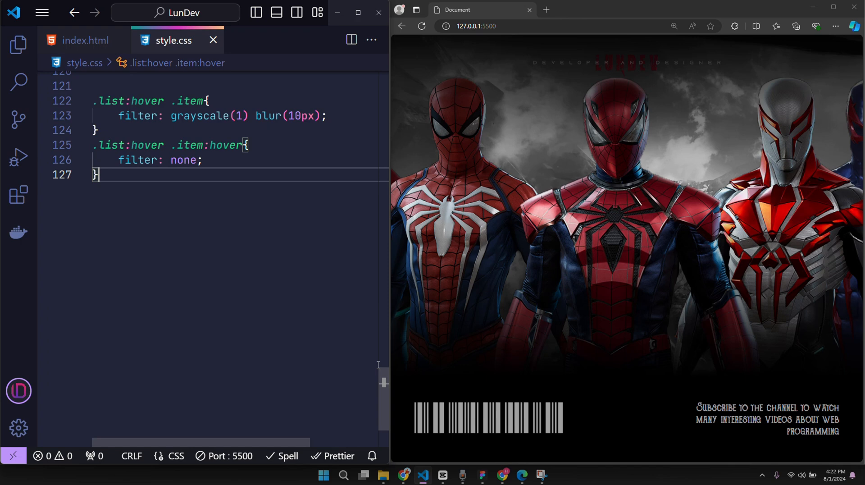
{"action": "mouse_move", "coordinate": [717, 320]}
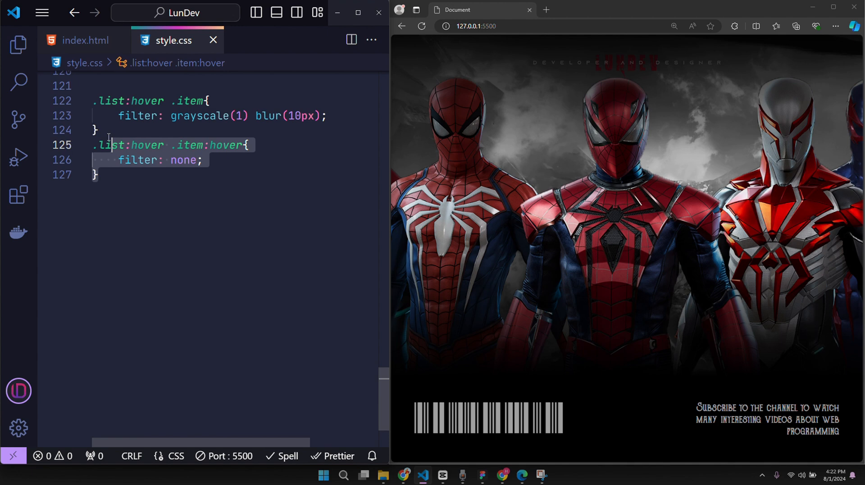
- Comment out the two existing hover-filter rules with Ctrl+/
{"action": "left_click", "coordinate": [133, 208]}
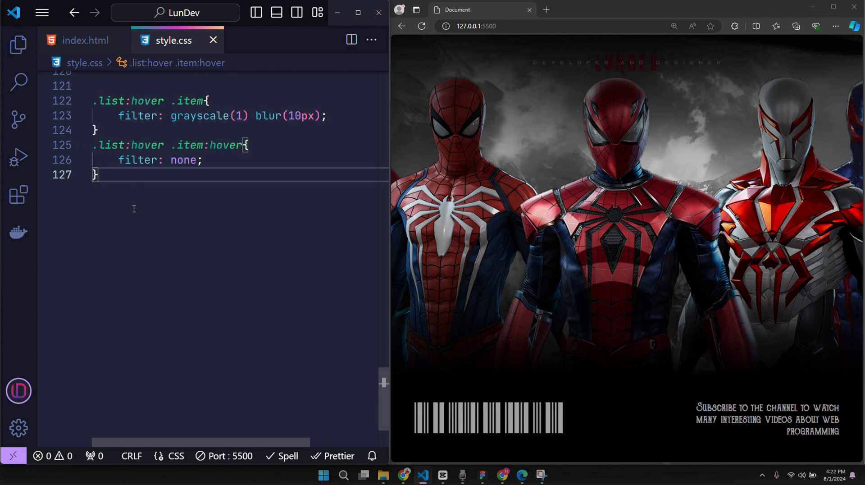
{"action": "key", "text": "ctrl+/"}
{"action": "type", "text": ".list:hover"}
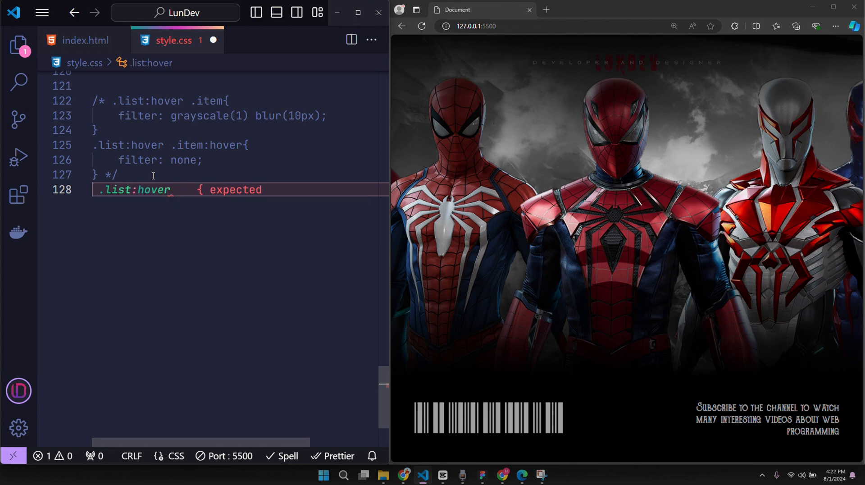
- Write .list:hover .item:not(:hover) { filter: grayscale(1) blur(10px); } as the single replacement rule
{"action": "type", "text": ".item"}
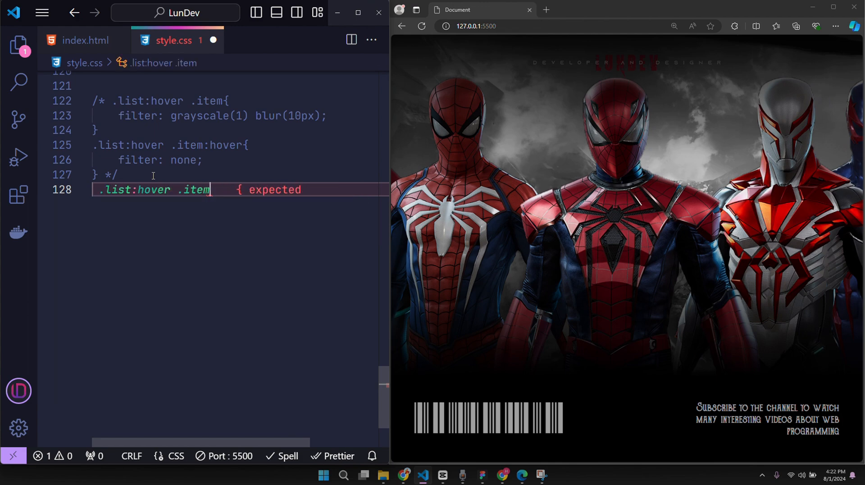
{"action": "type", "text": ":not()"}
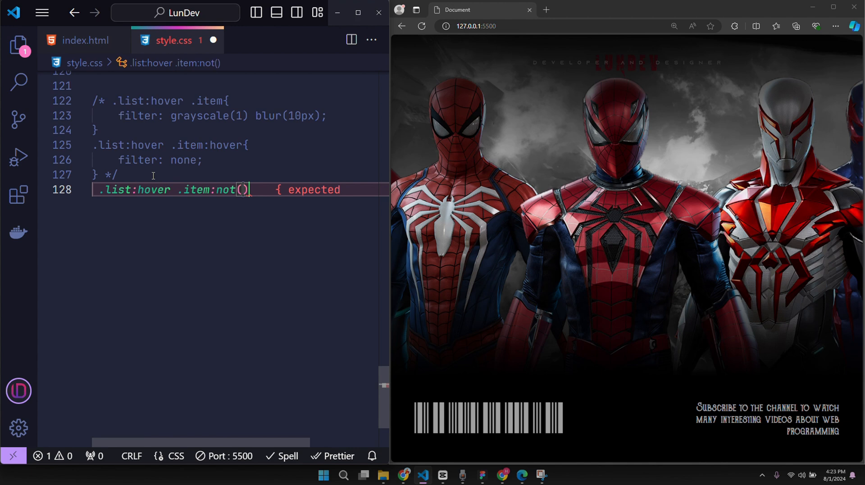
{"action": "type", "text": ":hover"}
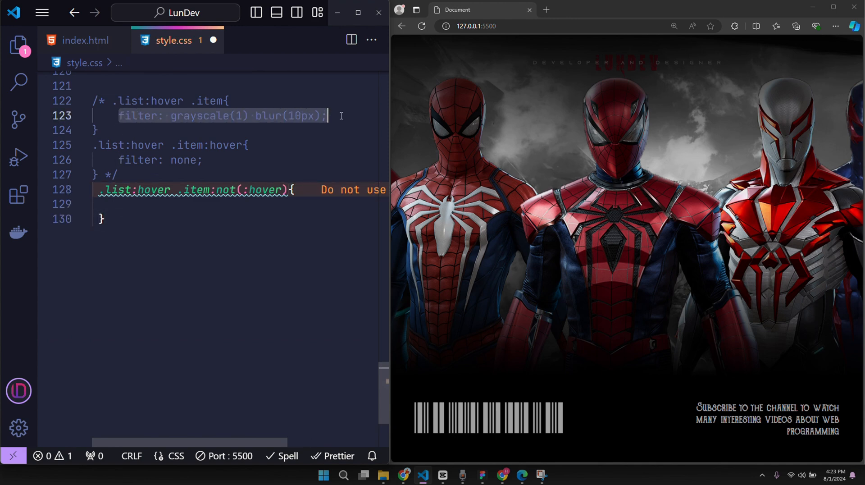
{"action": "type", "text": "filter: grayscale(1) blur(10px);"}
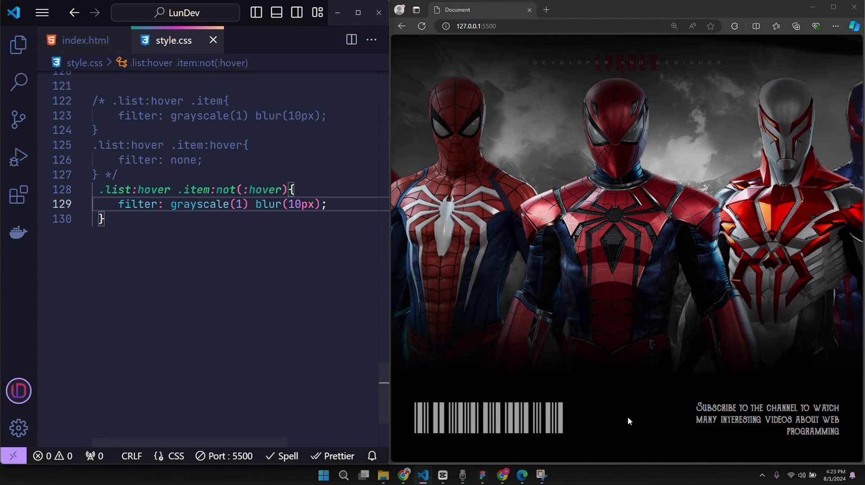
{"action": "mouse_move", "coordinate": [621, 302]}
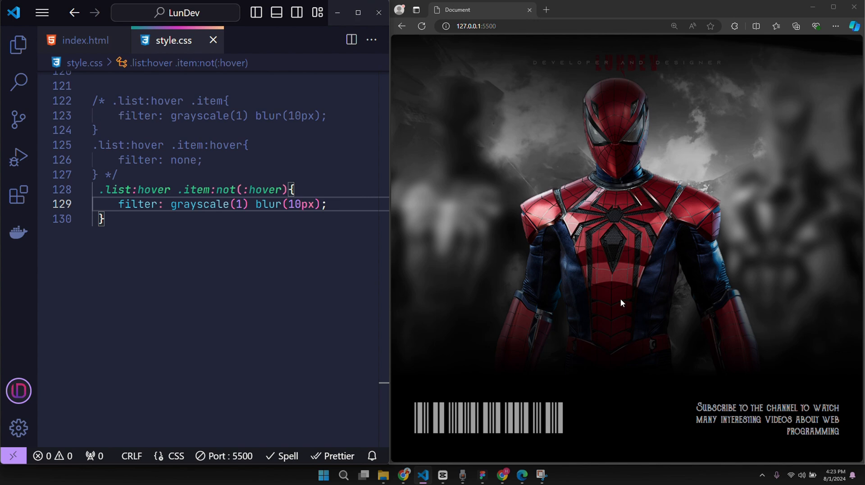
{"action": "mouse_move", "coordinate": [580, 288]}
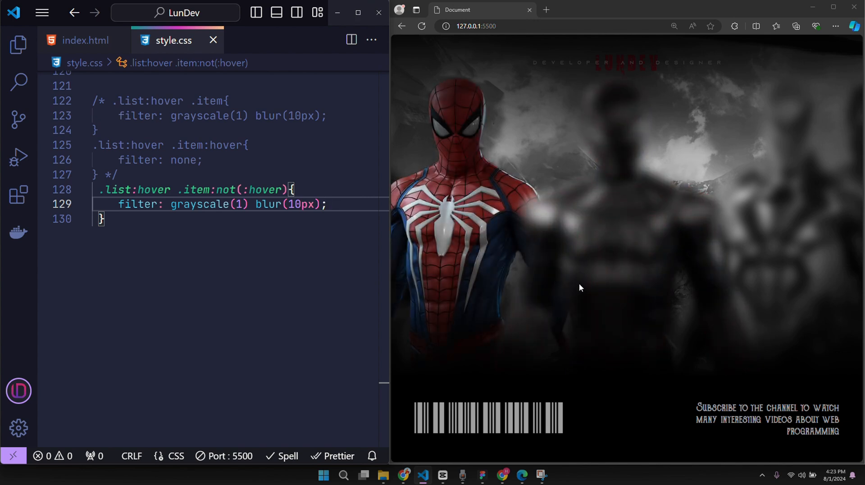
{"action": "mouse_move", "coordinate": [693, 276]}
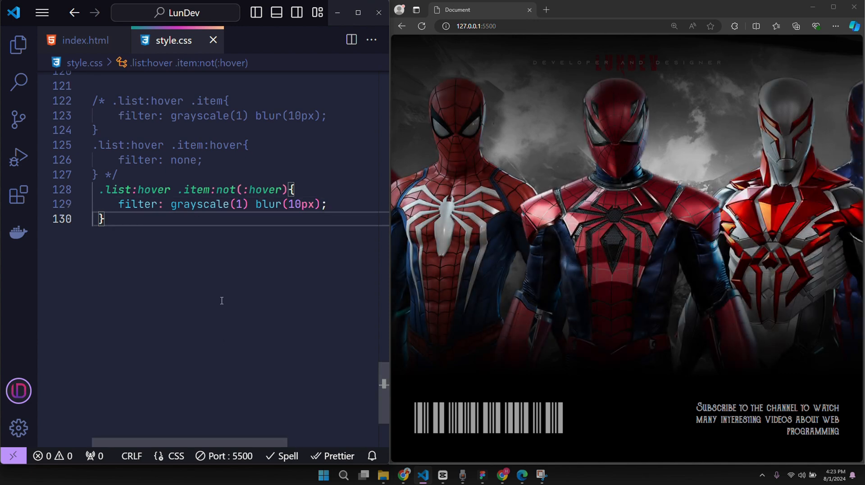
{"action": "mouse_move", "coordinate": [245, 338]}
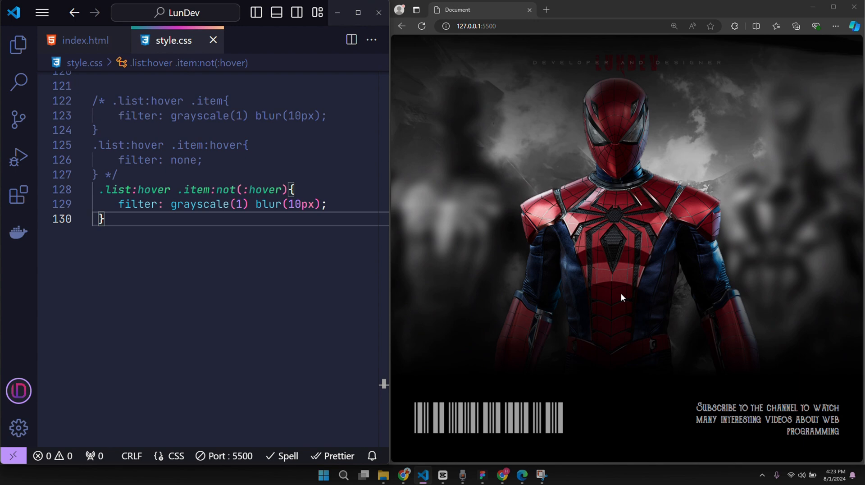
{"action": "mouse_move", "coordinate": [624, 412]}
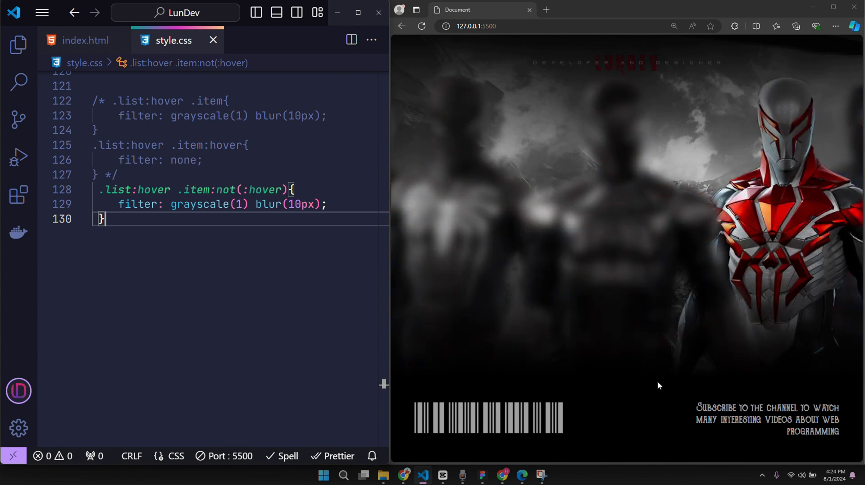
{"action": "mouse_move", "coordinate": [645, 256]}
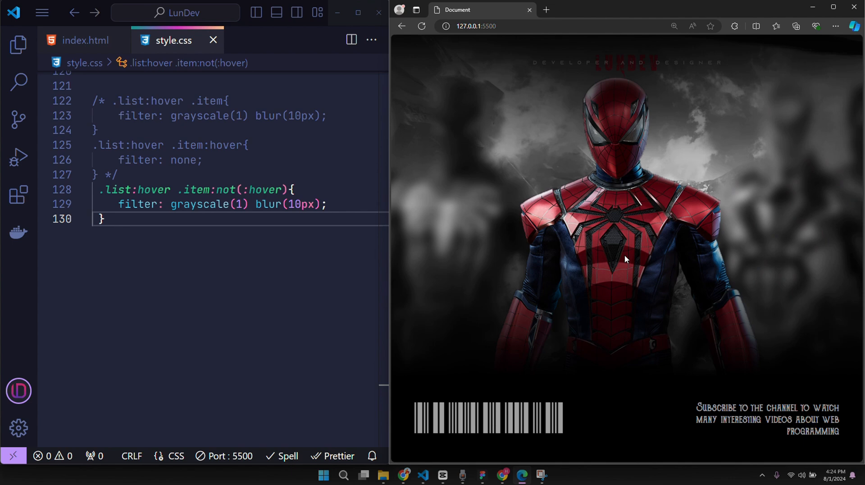
{"action": "mouse_move", "coordinate": [613, 449]}
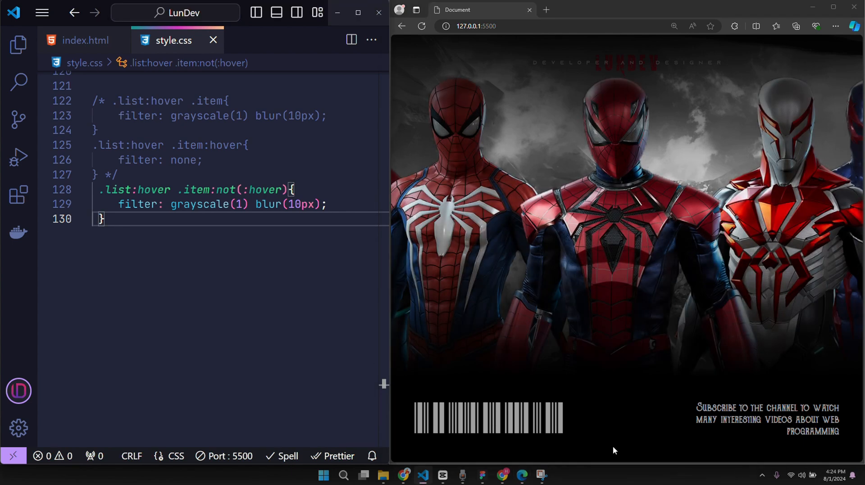
{"action": "mouse_move", "coordinate": [712, 346]}
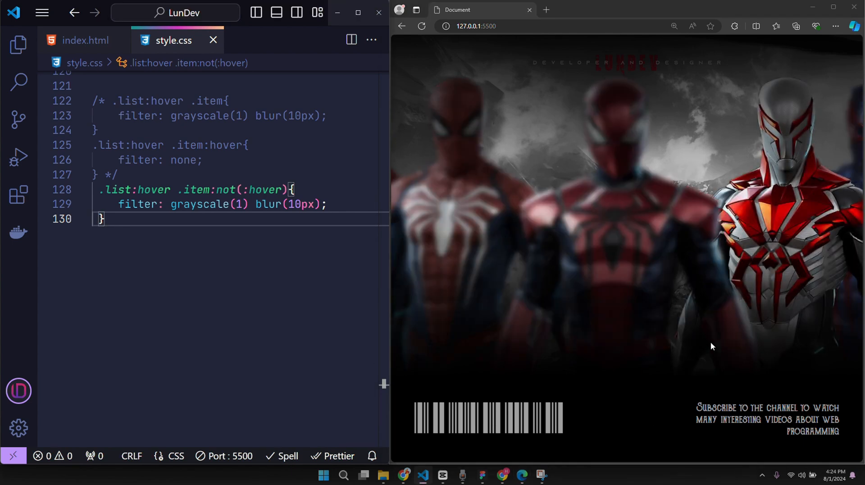
{"action": "mouse_move", "coordinate": [577, 280]}
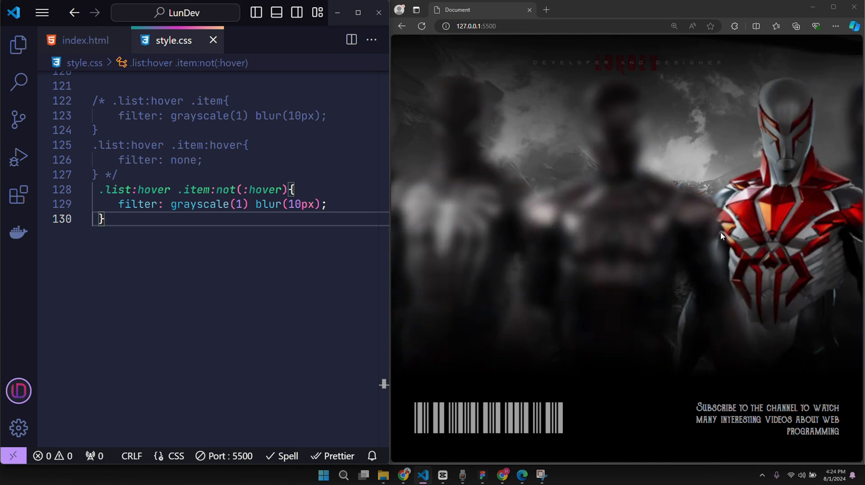
{"action": "mouse_move", "coordinate": [626, 259]}
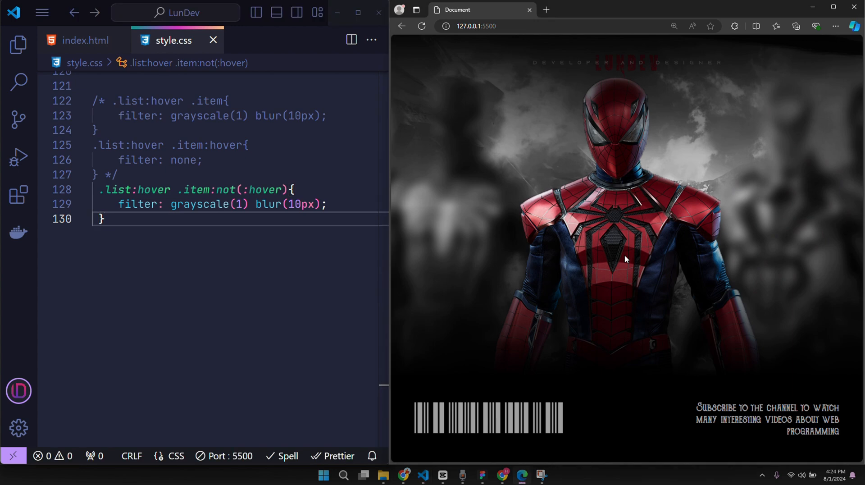